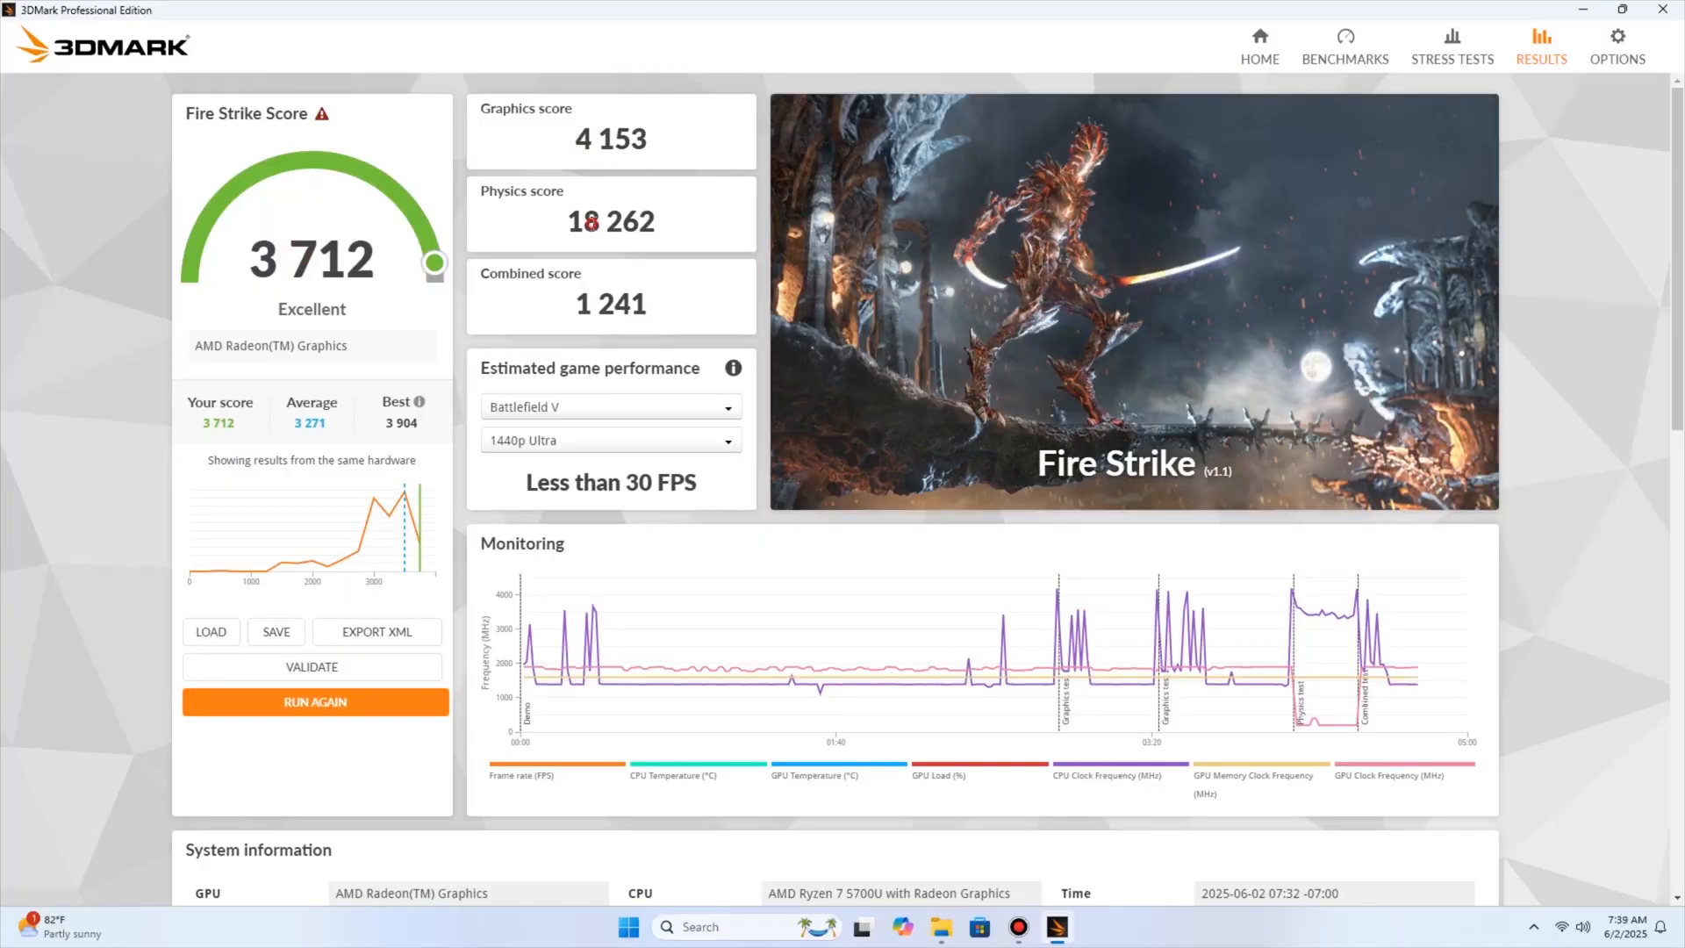
{"action": "mouse_move", "coordinate": [578, 413]}
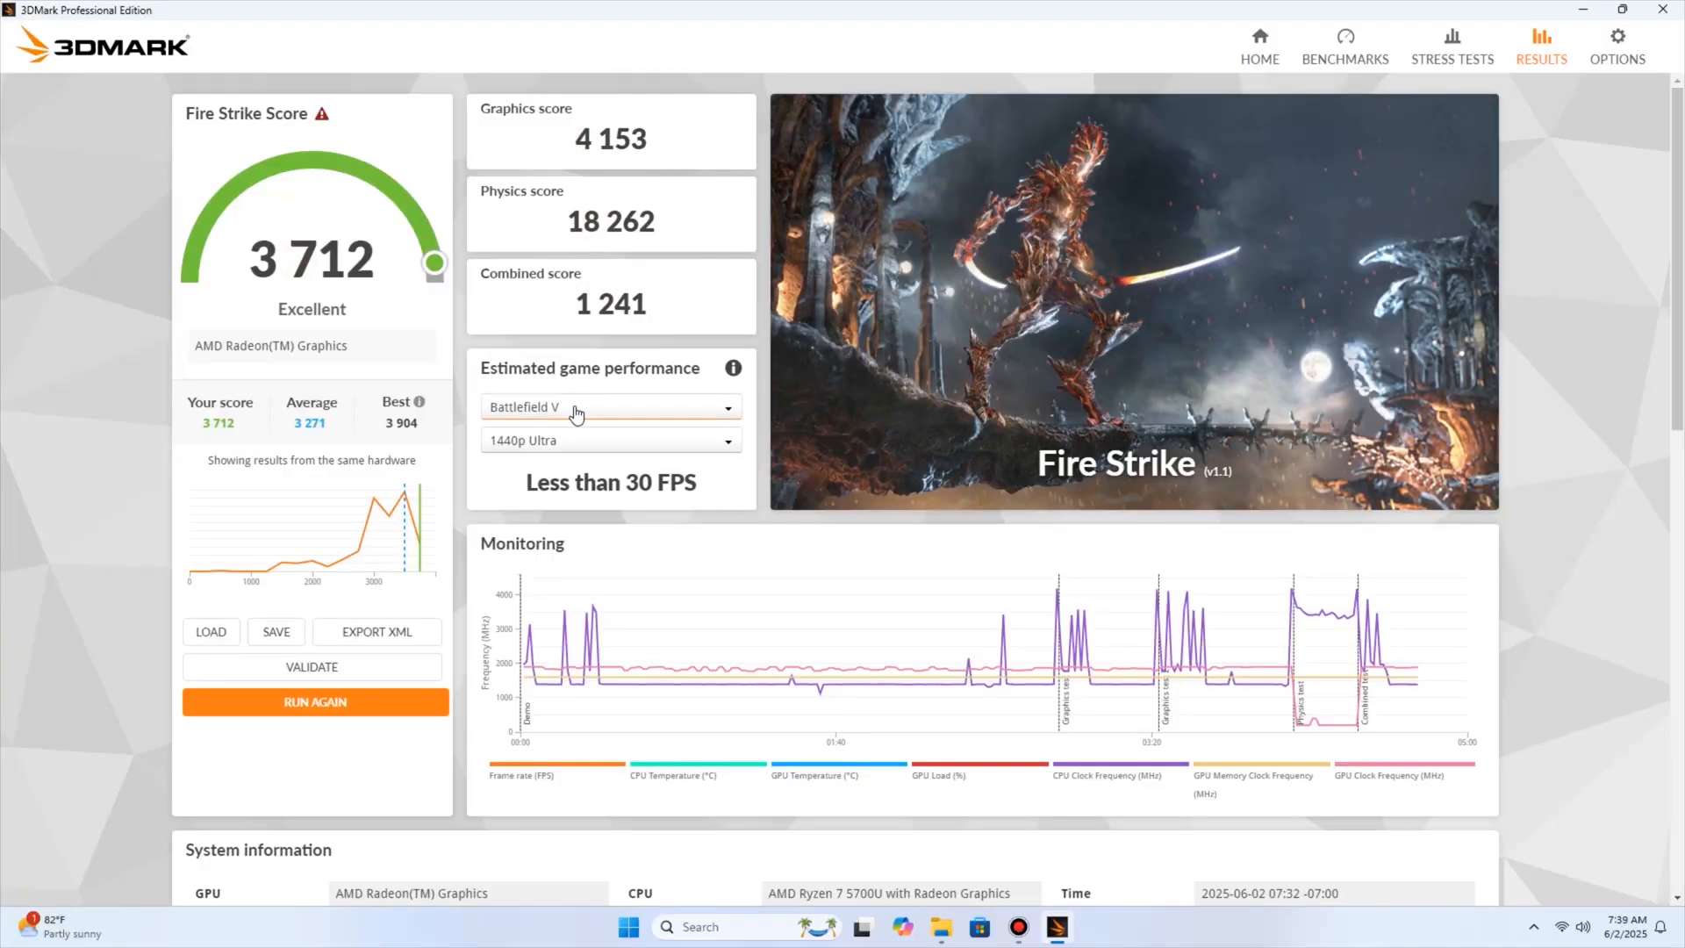
Step: Cycle the Fire Strike game estimate through Apex Legends, GTA V and Red Dead Redemption 2
{"action": "left_click", "coordinate": [609, 406]}
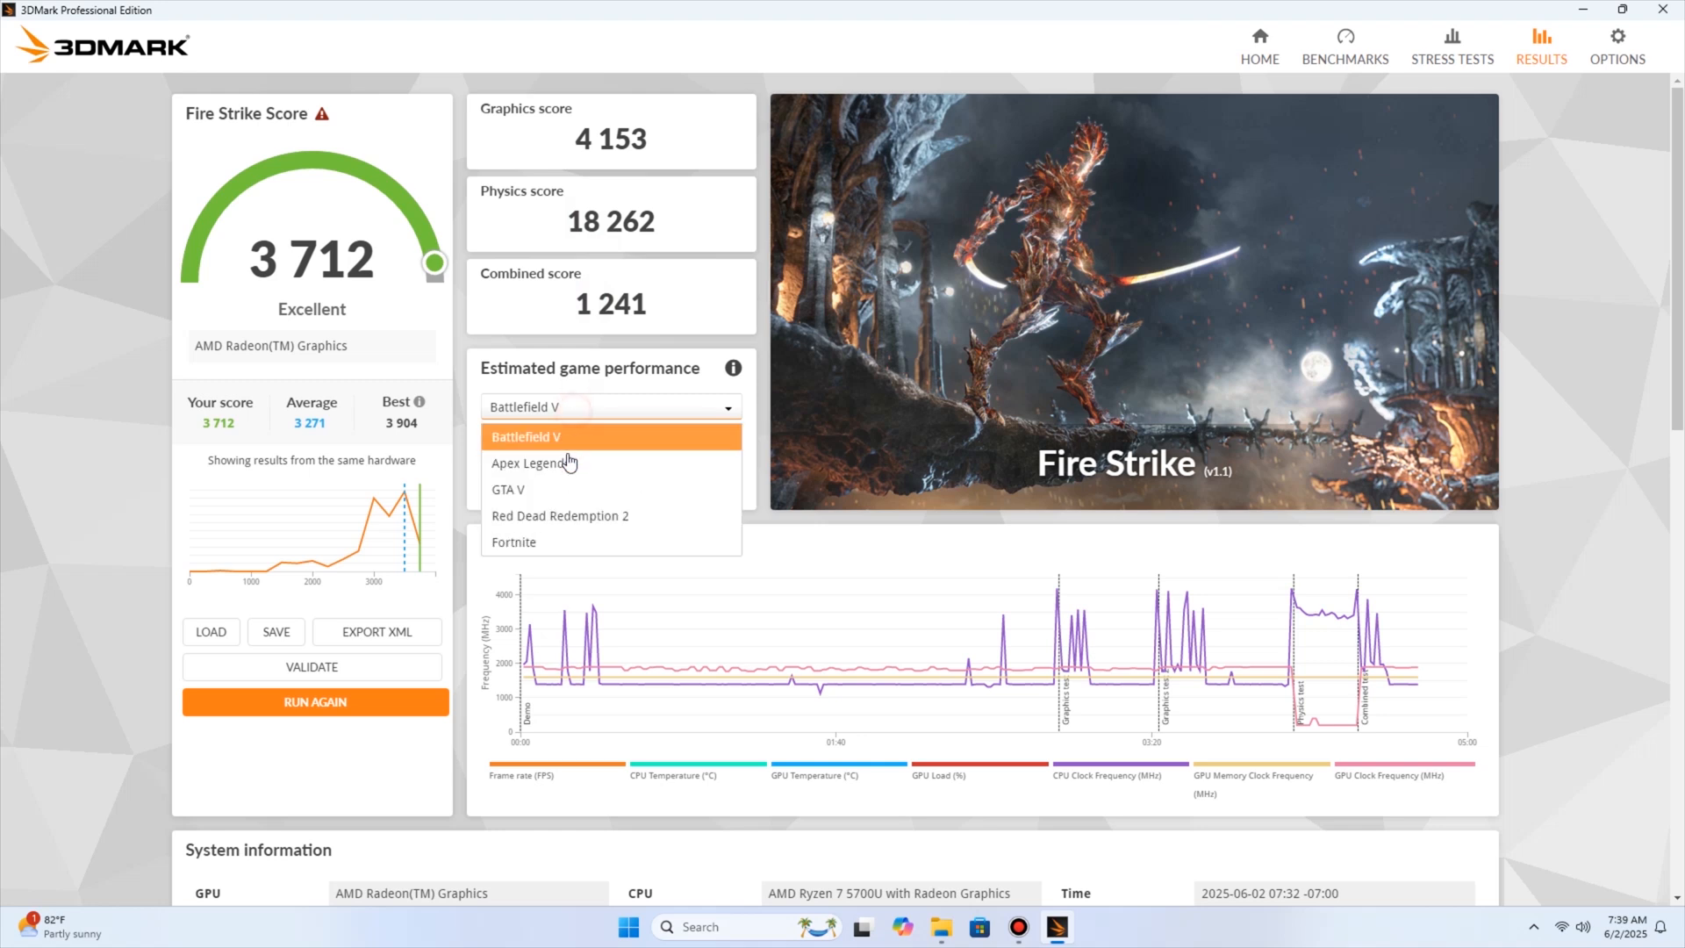
{"action": "left_click", "coordinate": [528, 463]}
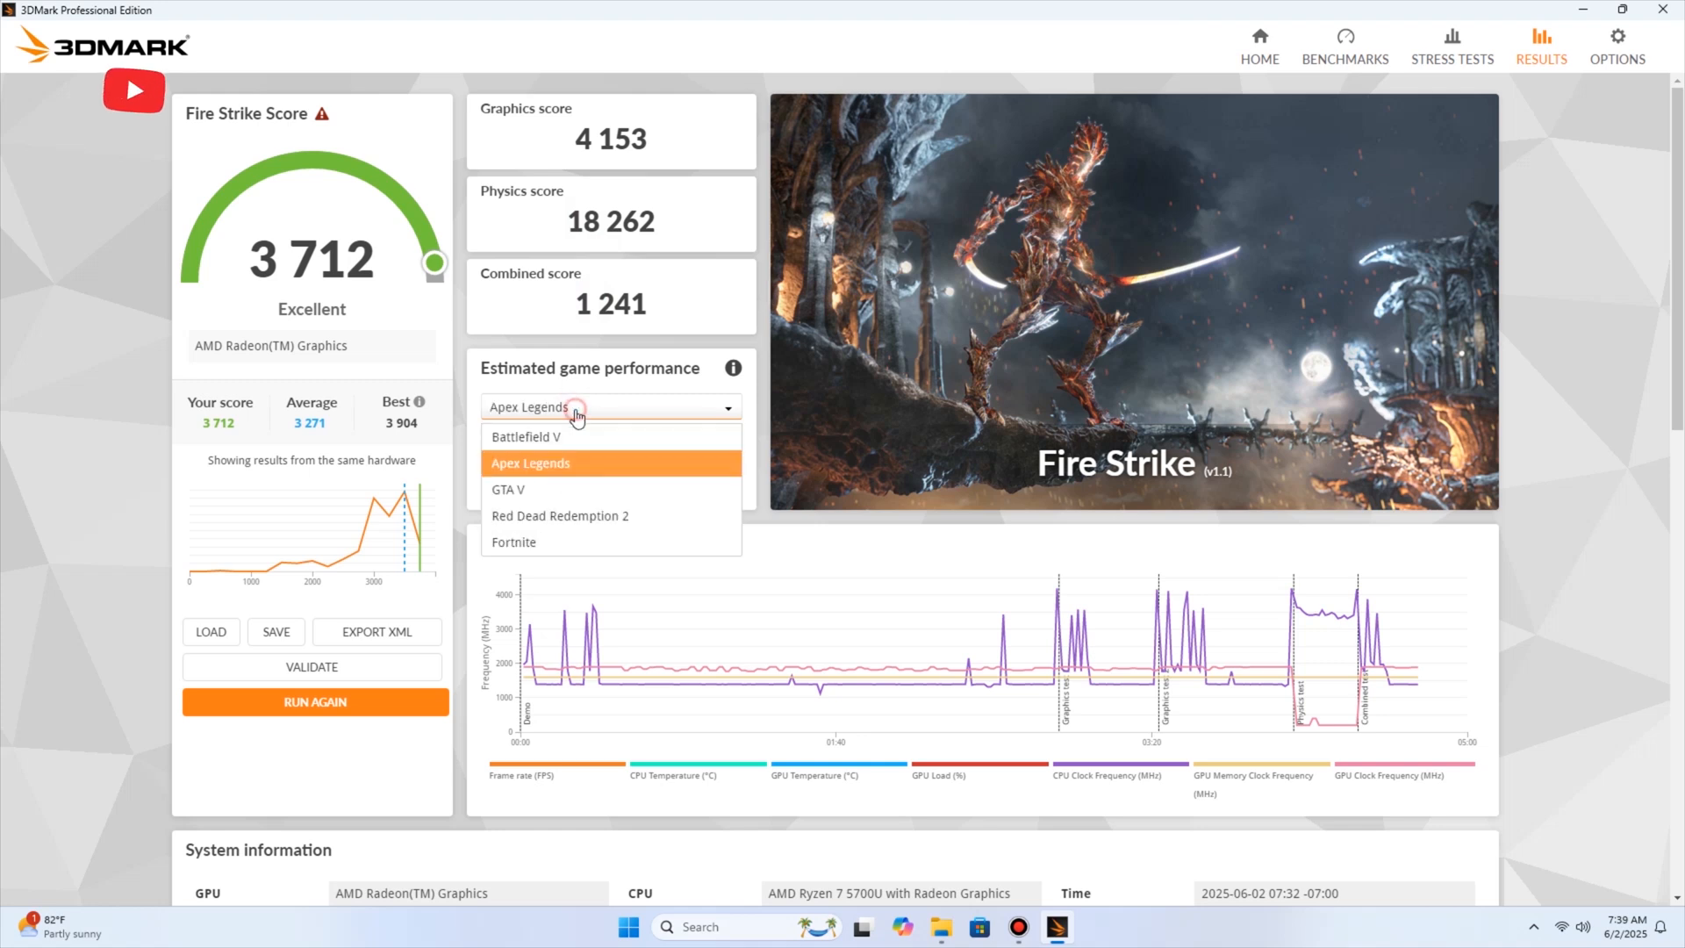
{"action": "left_click", "coordinate": [507, 489]}
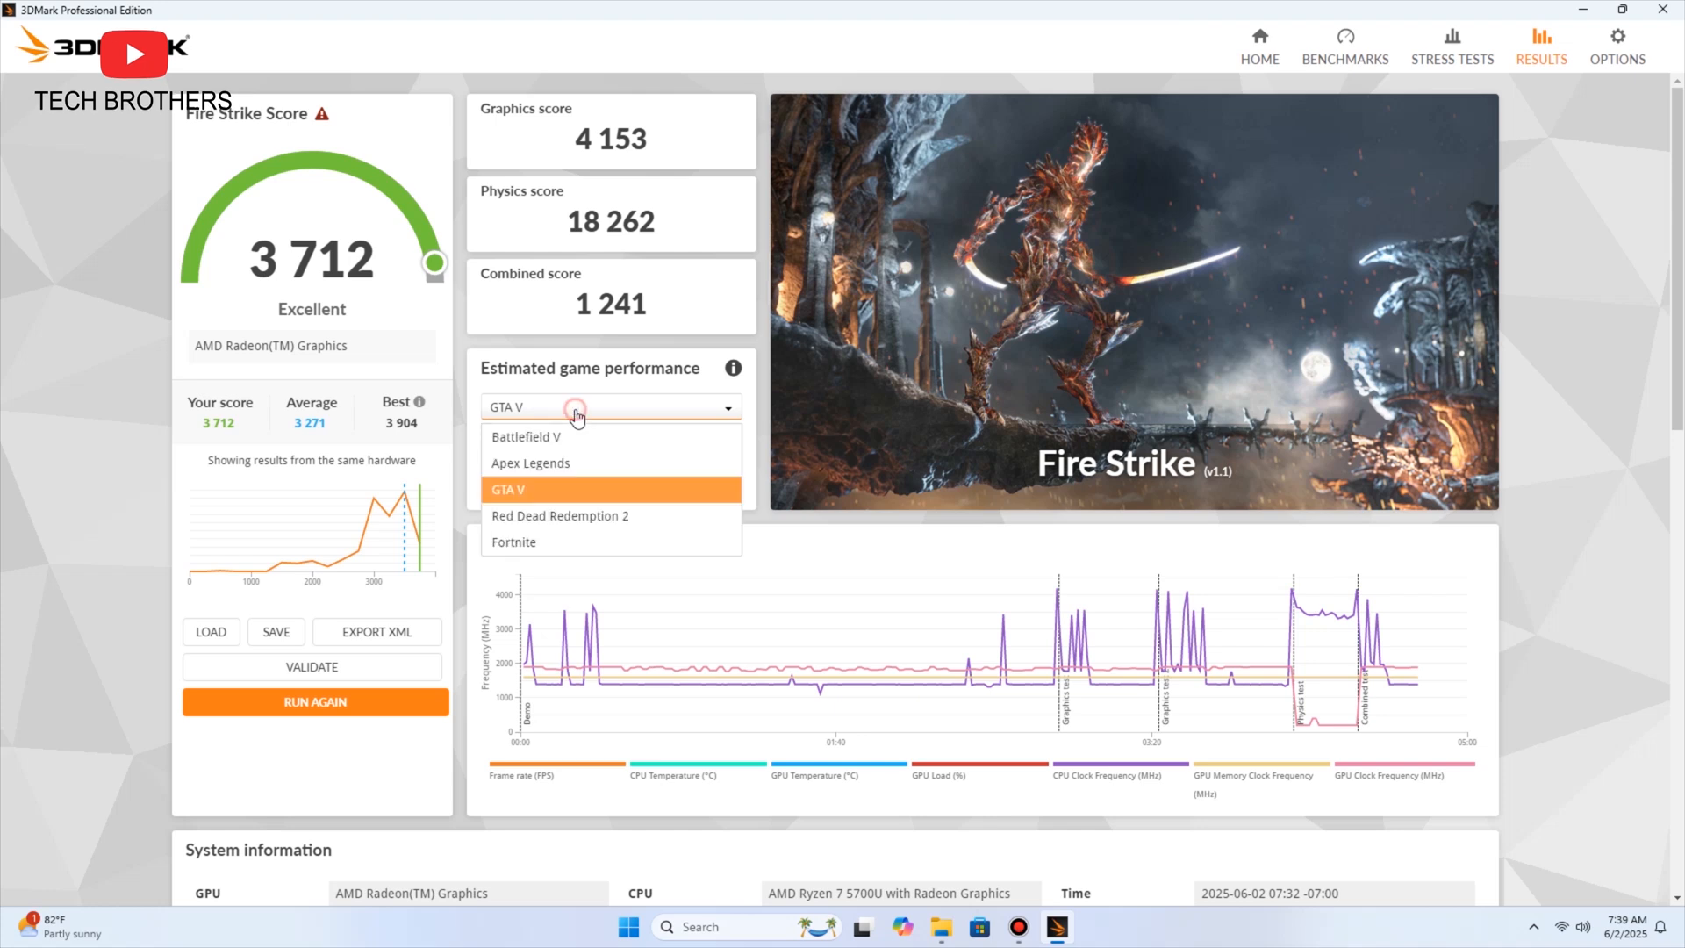
{"action": "left_click", "coordinate": [560, 515]}
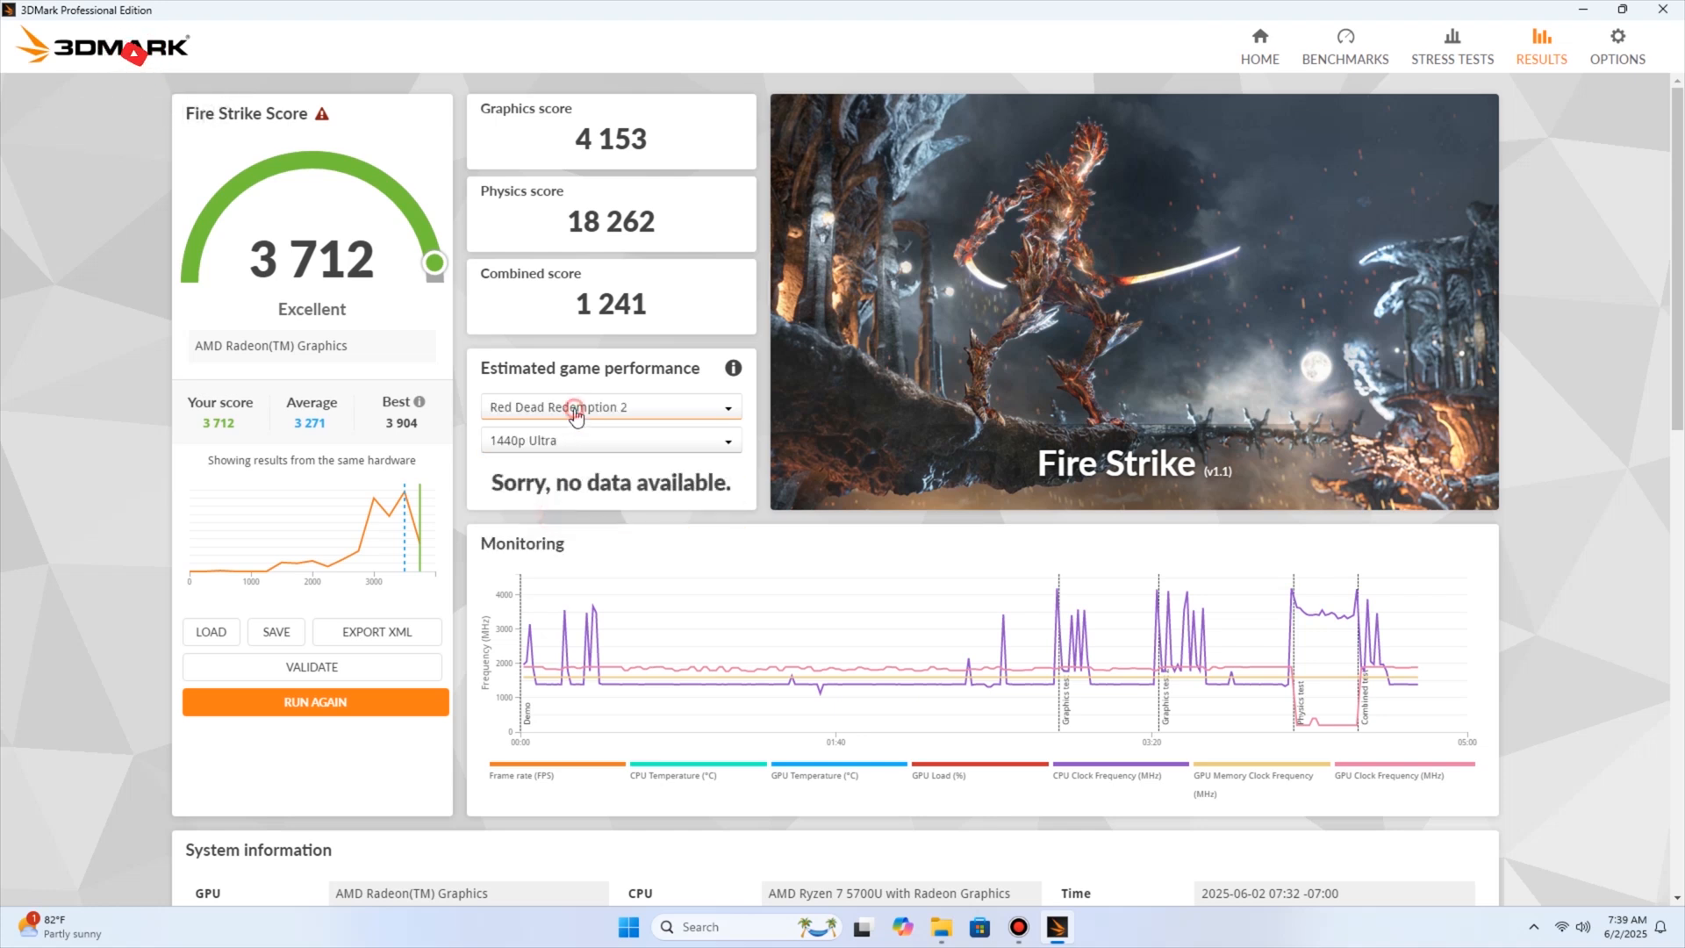
{"action": "left_click", "coordinate": [609, 406]}
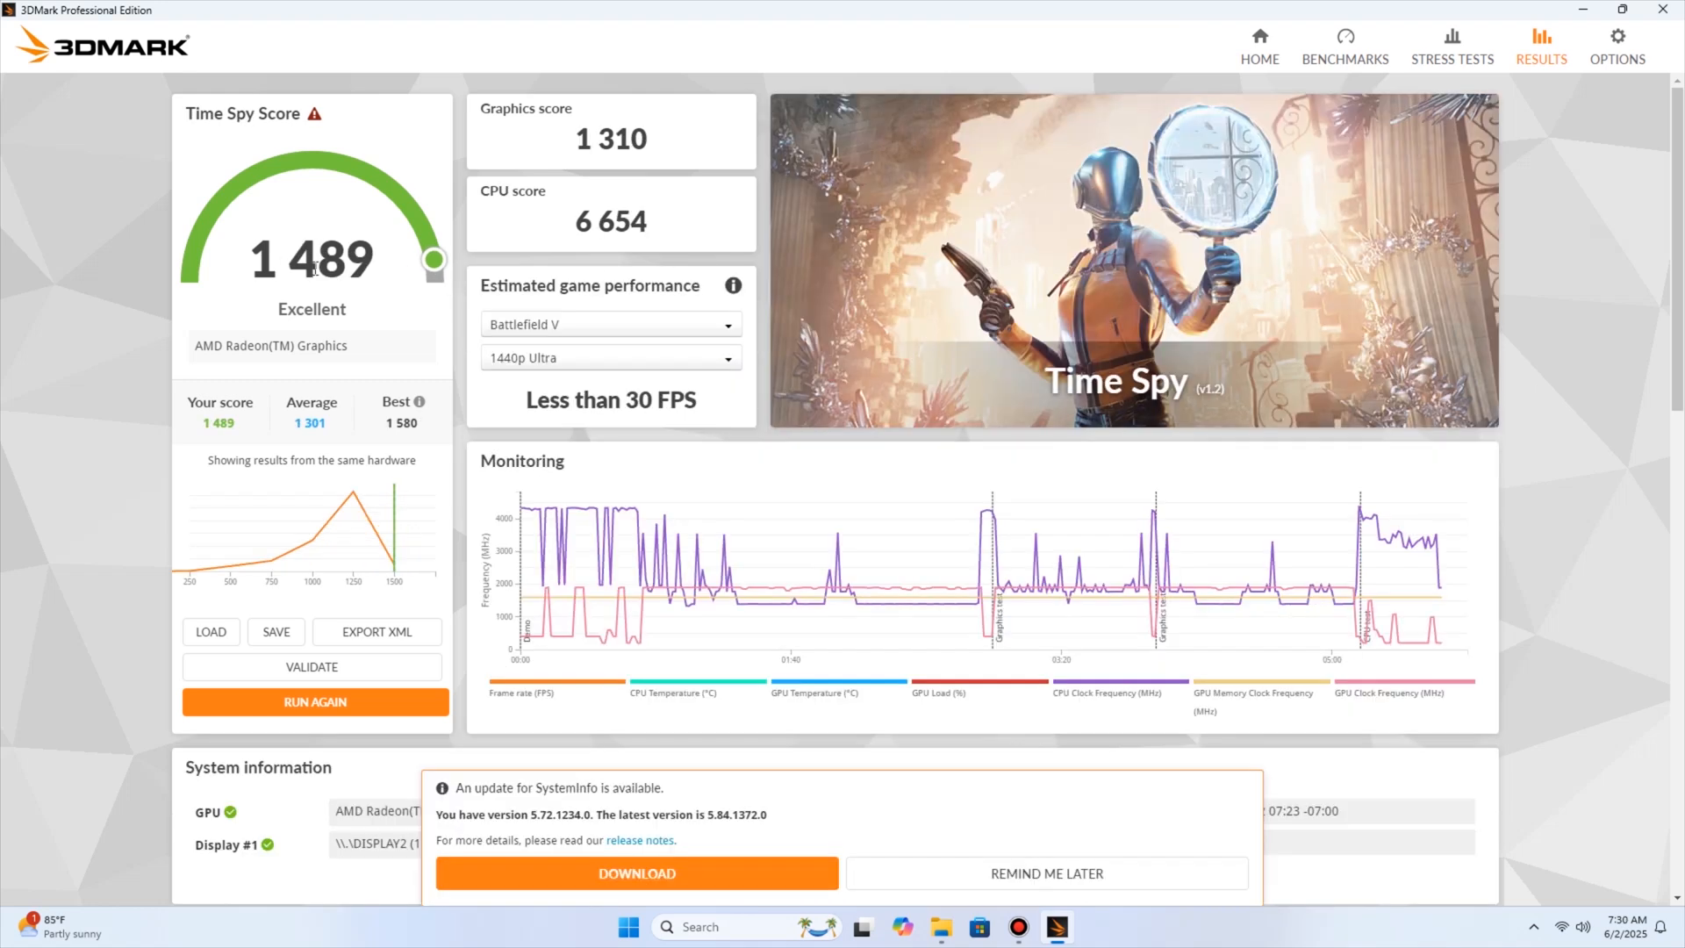
{"action": "mouse_move", "coordinate": [616, 138]}
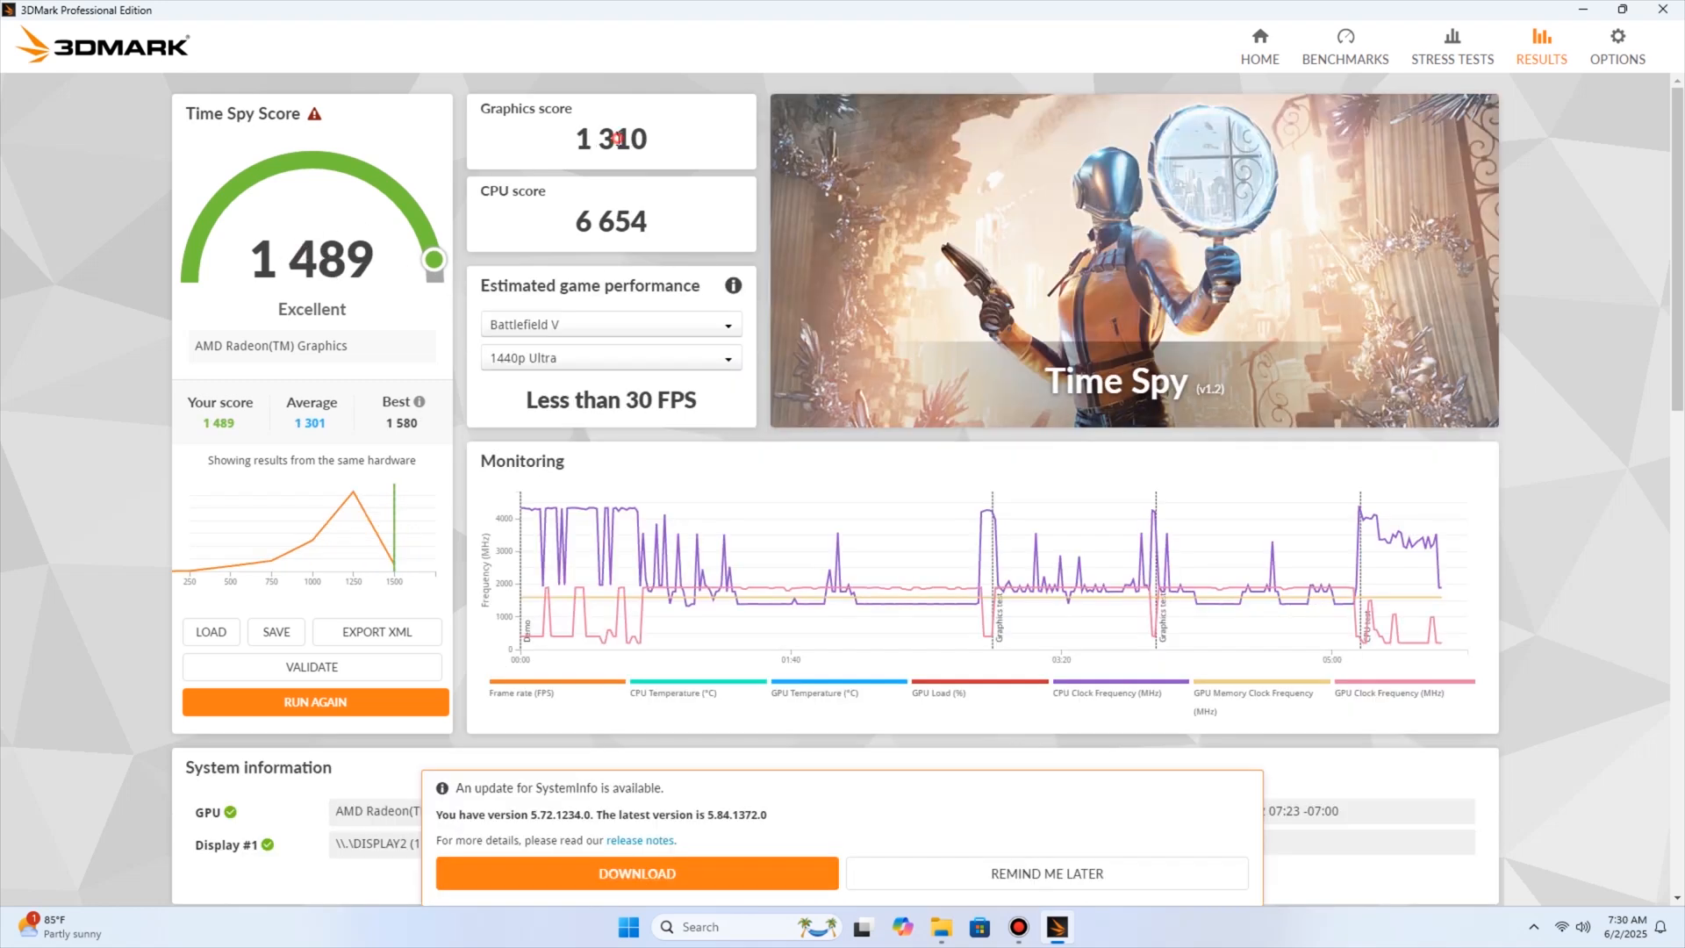
{"action": "mouse_move", "coordinate": [613, 209]}
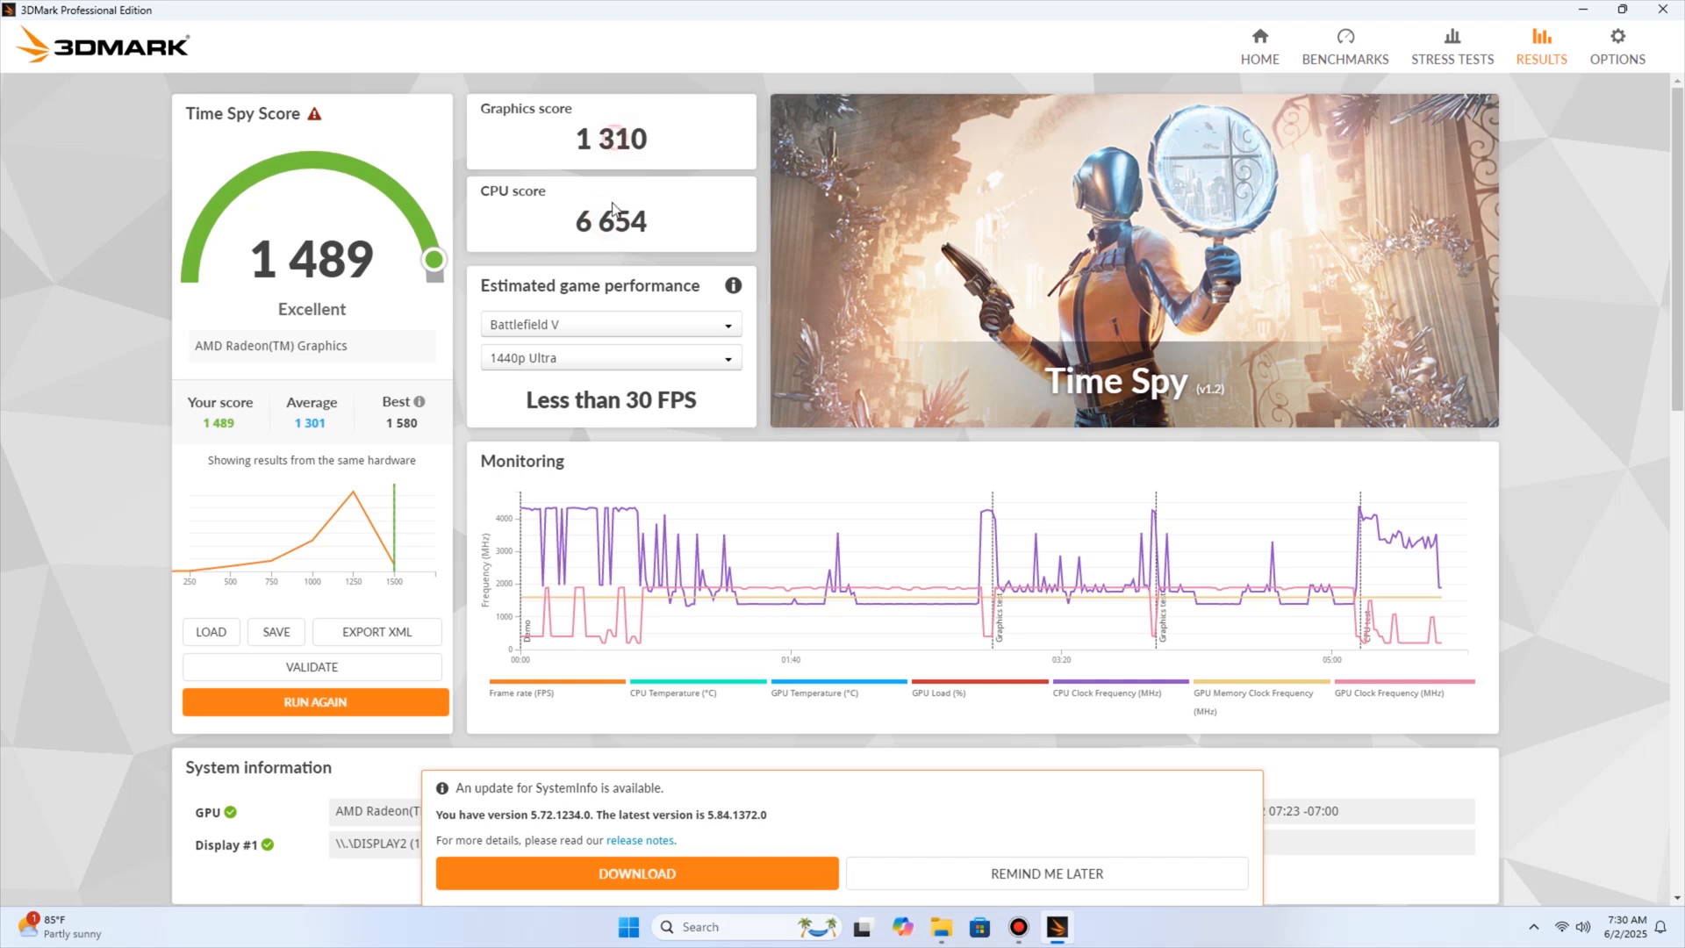
Step: Pick Apex Legends in the Time Spy estimated game performance dropdown
{"action": "left_click", "coordinate": [609, 324]}
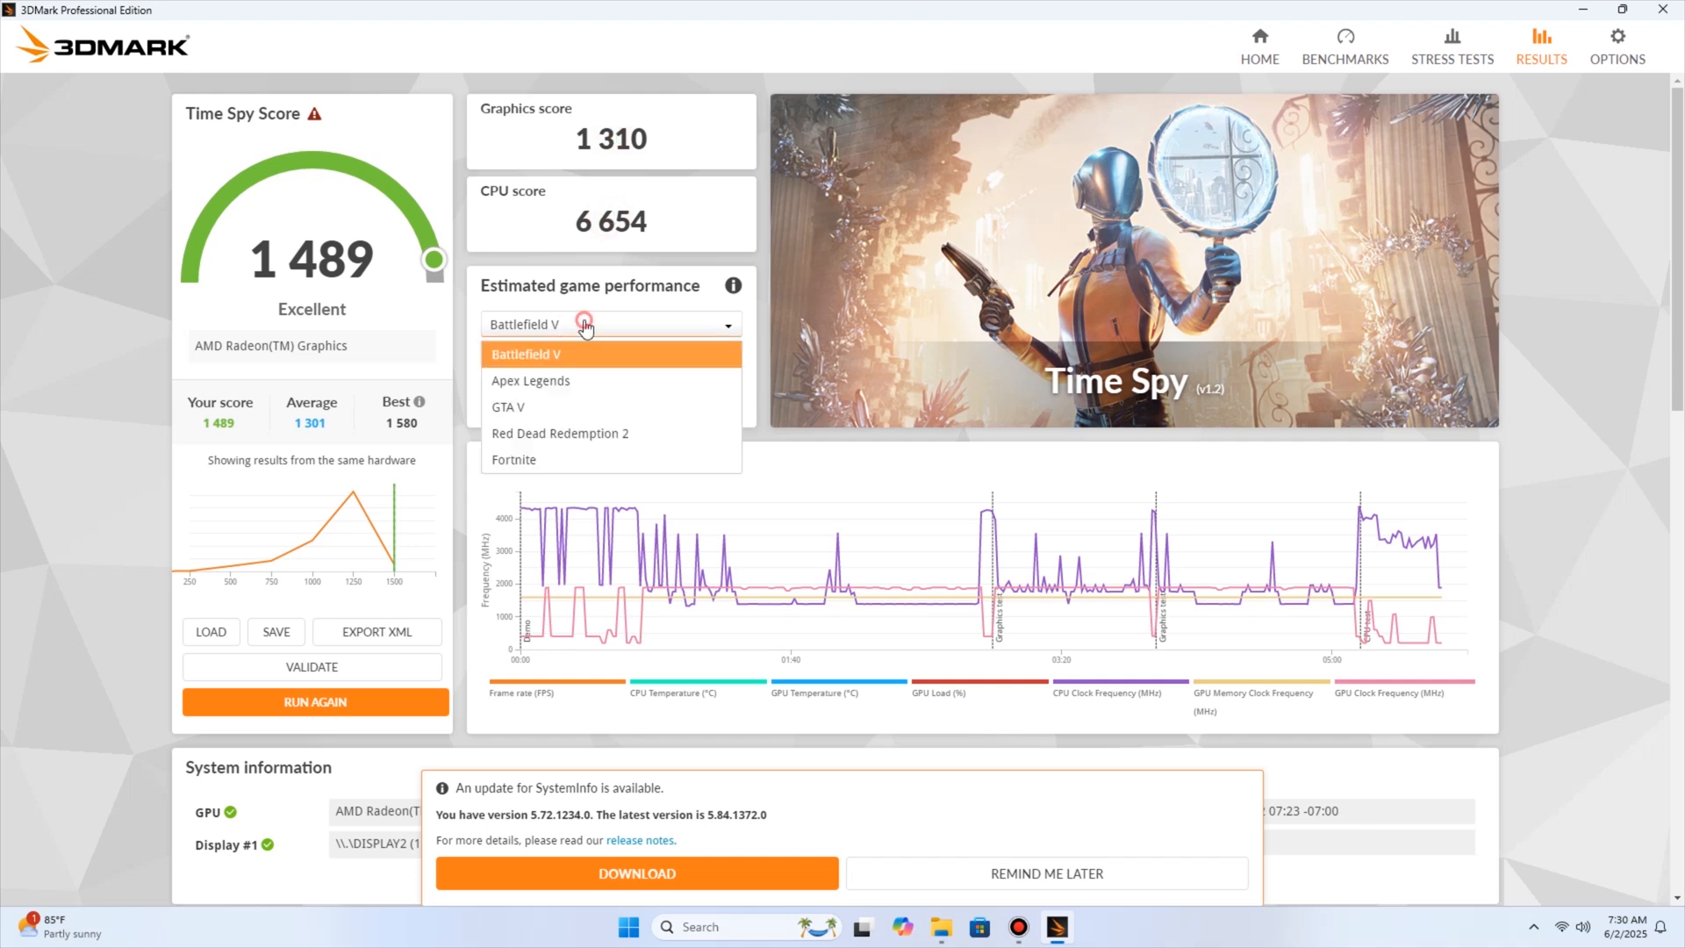
{"action": "left_click", "coordinate": [530, 380]}
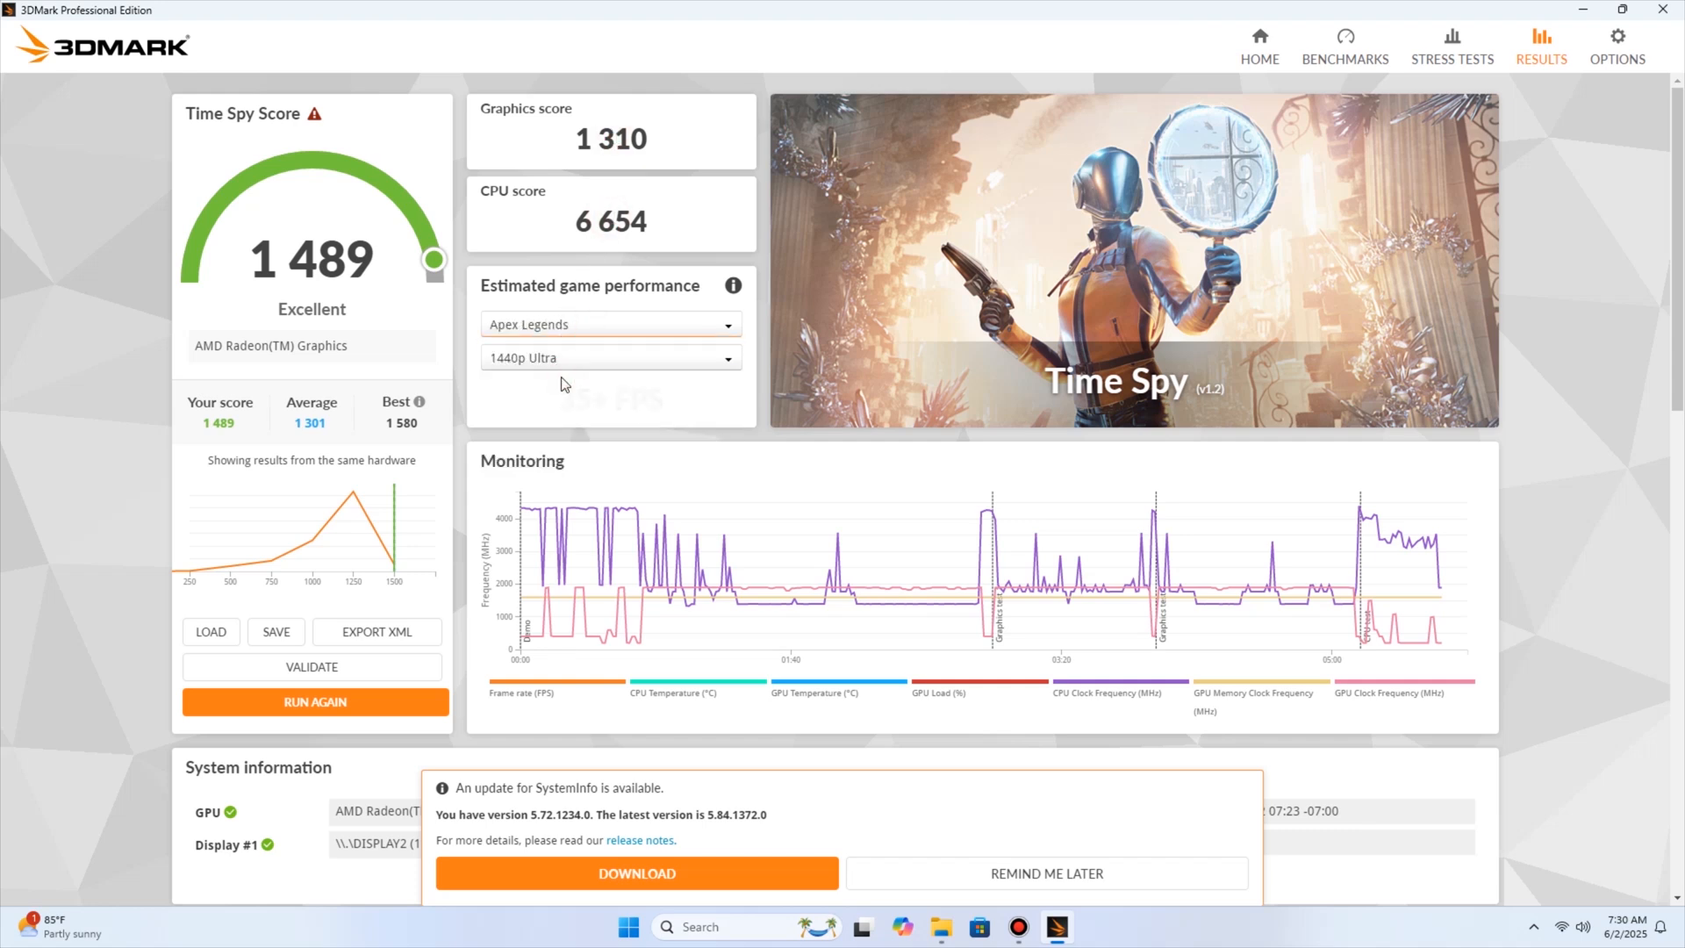